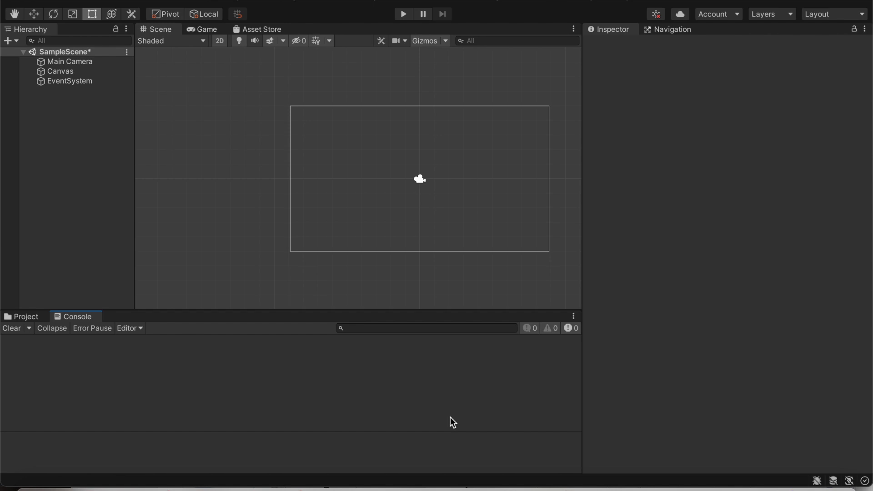
pyautogui.moveTo(365, 169)
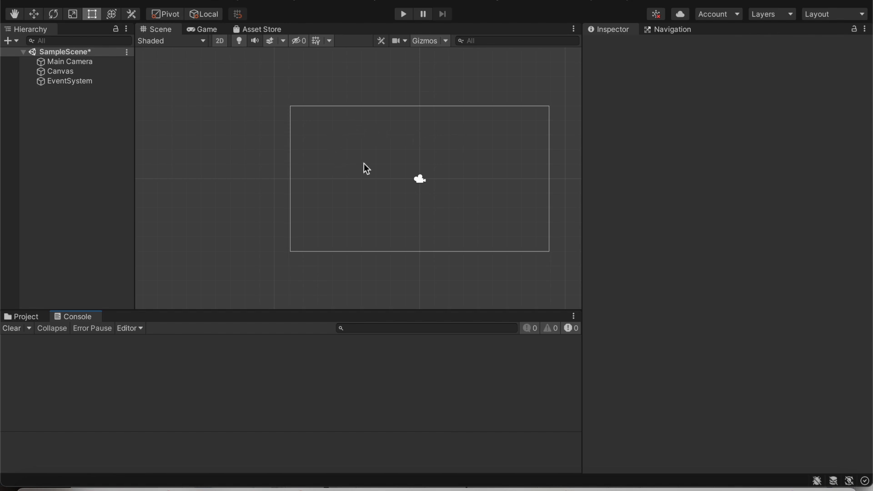
pyautogui.moveTo(391, 153)
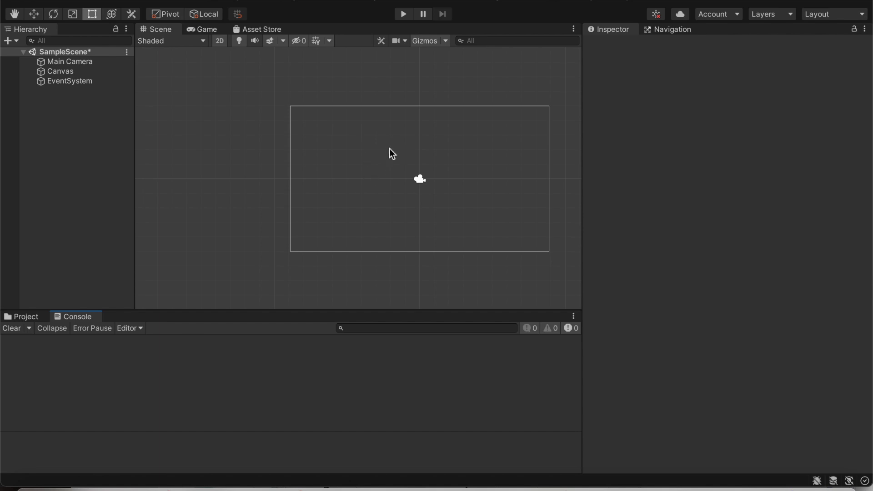
pyautogui.moveTo(404, 133)
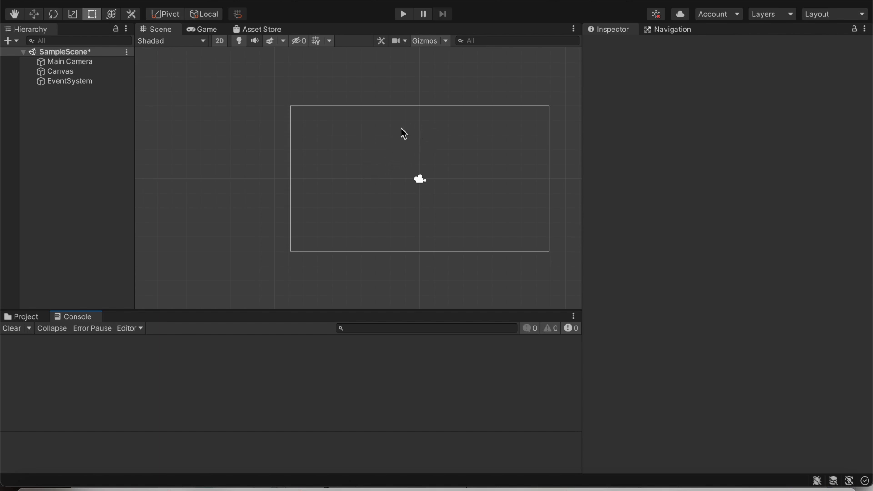
pyautogui.moveTo(429, 171)
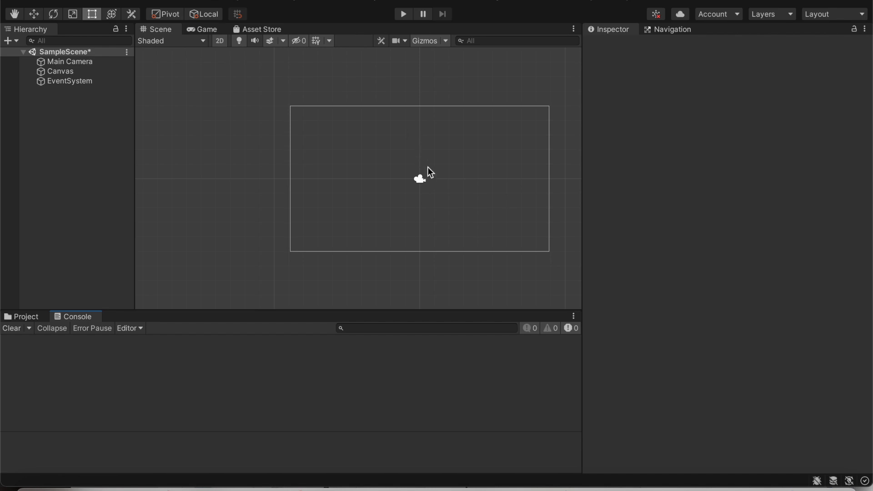
pyautogui.moveTo(309, 154)
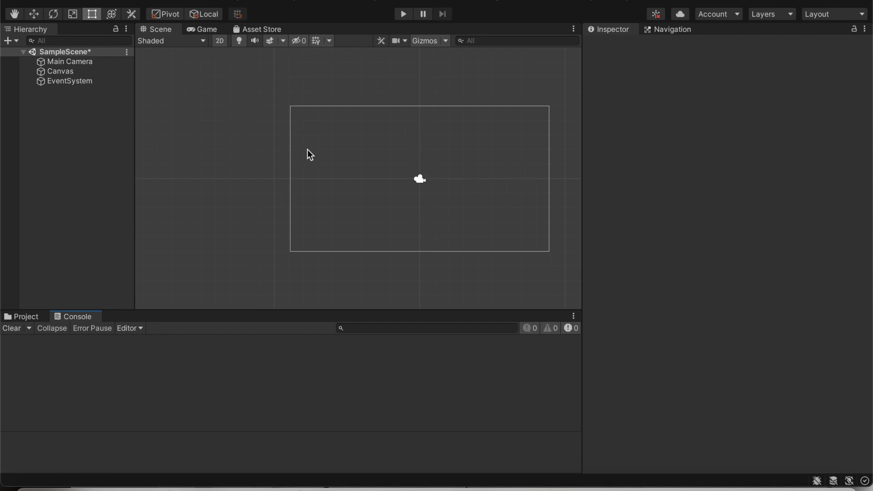
pyautogui.moveTo(522, 220)
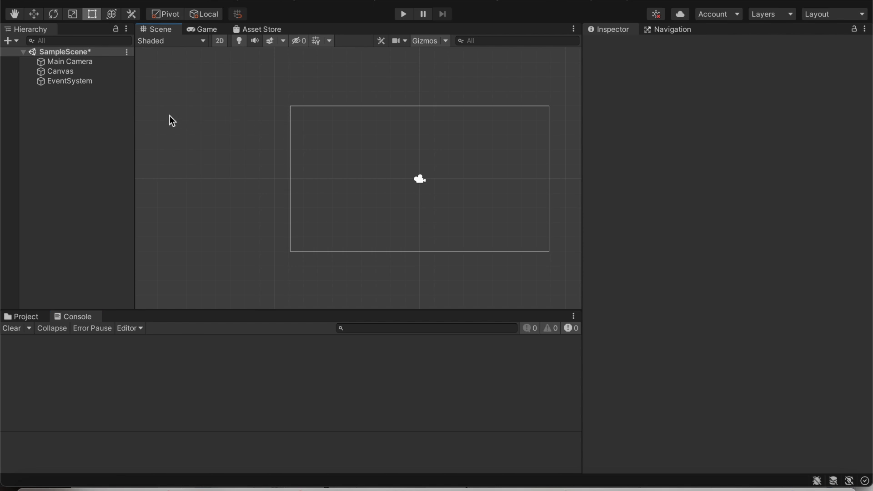
pyautogui.moveTo(48, 92)
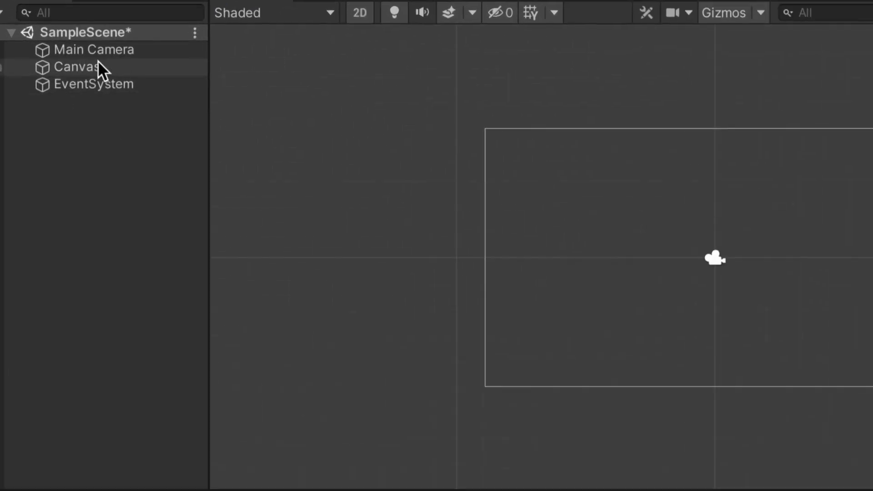
# Step: Add a UI Button under the Canvas and drag it to the canvas centre
pyautogui.rightClick(72, 66)
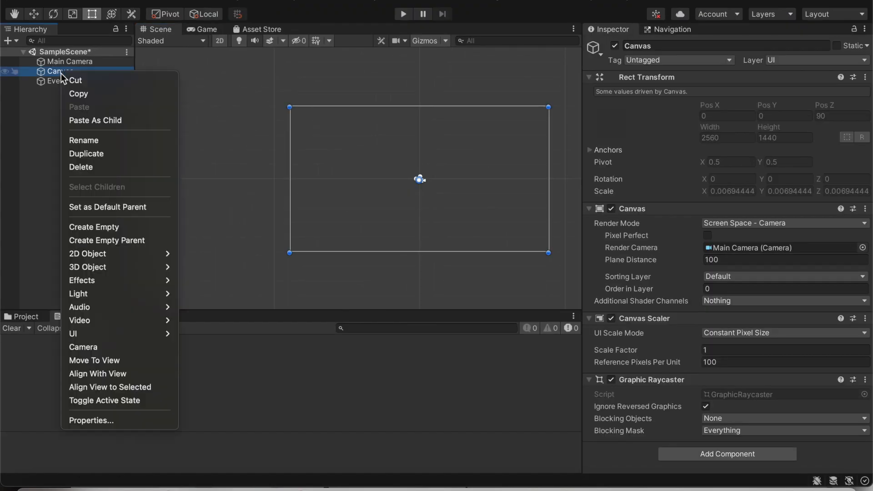
pyautogui.moveTo(72, 334)
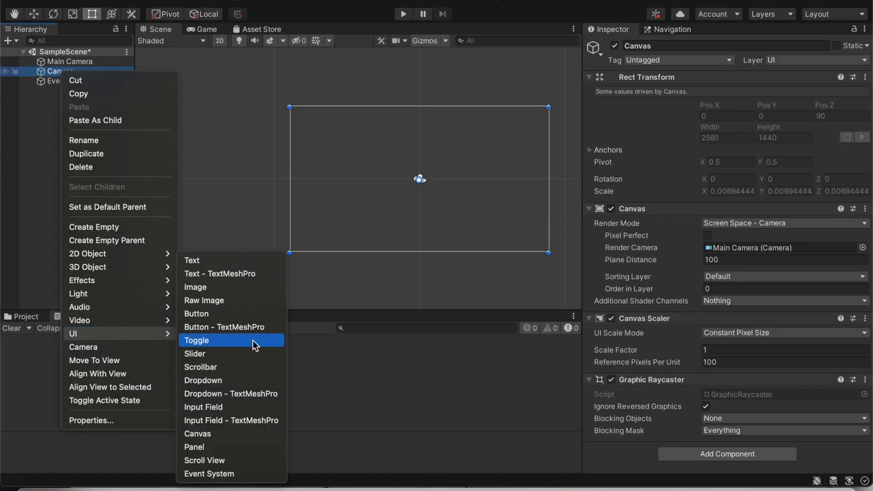
pyautogui.click(196, 314)
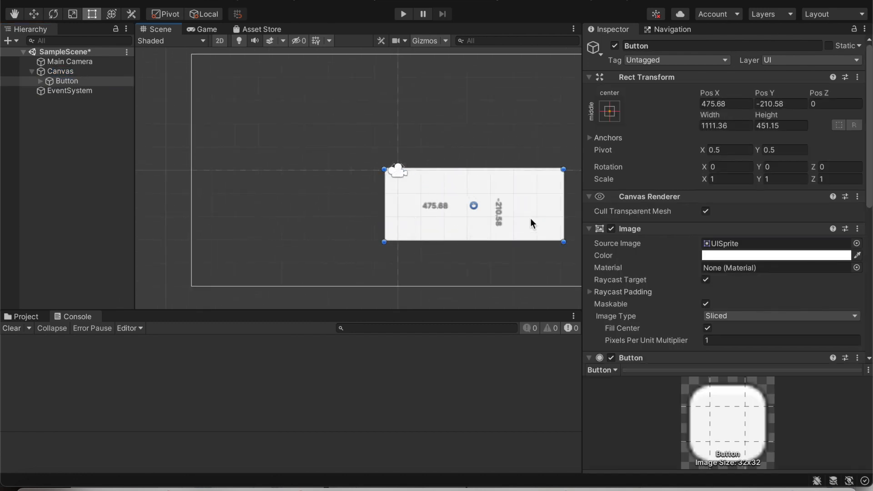
pyautogui.moveTo(473, 205); pyautogui.dragTo(397, 170)
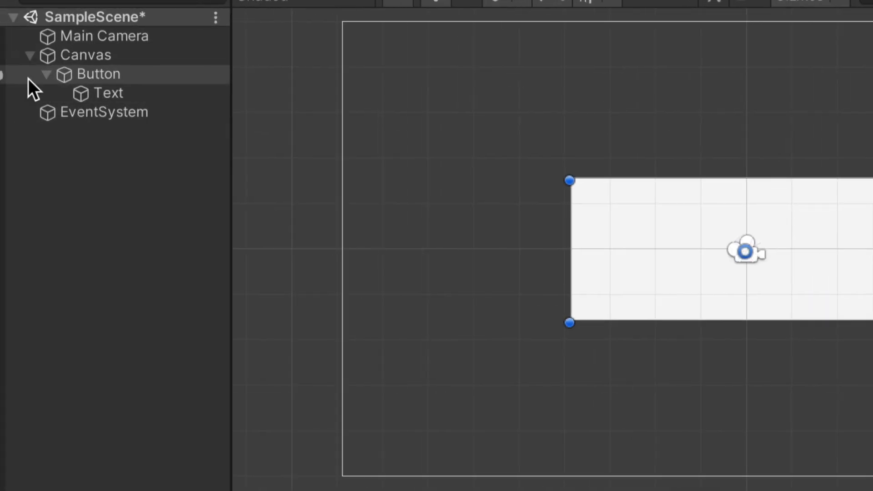
# Step: Select the button's Text child and set its label to 'Restart Game'
pyautogui.click(72, 91)
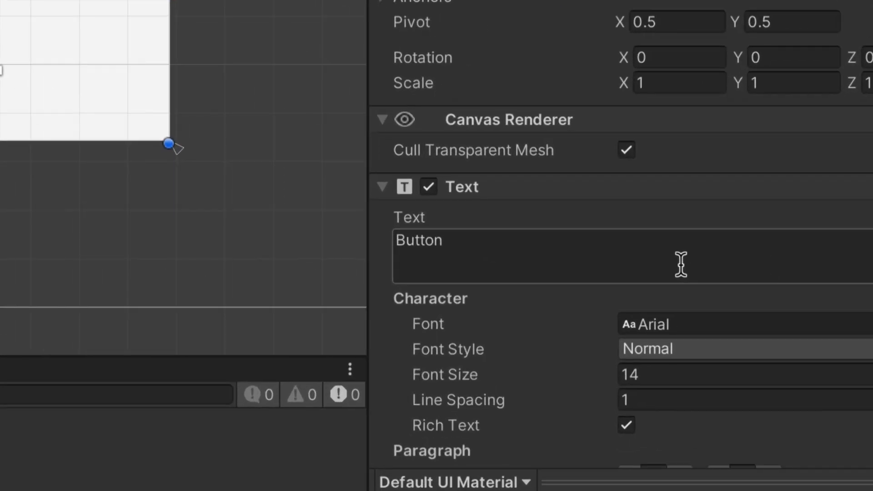
pyautogui.write('R')
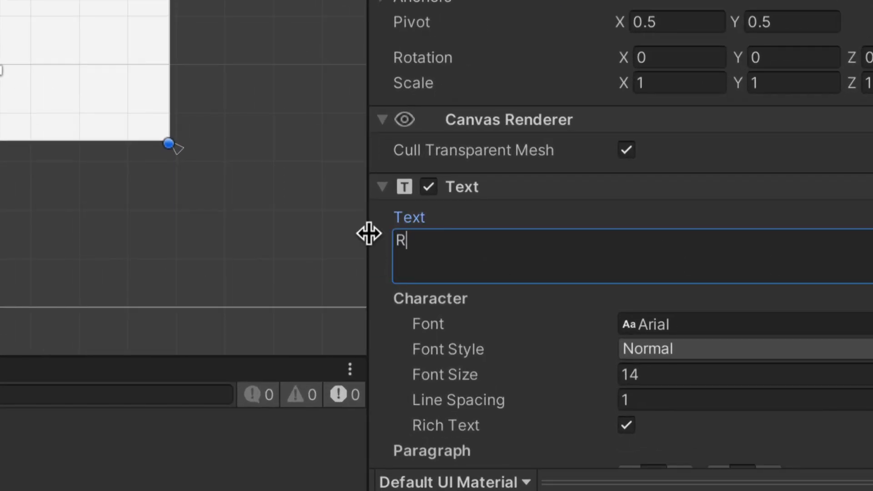
pyautogui.write('Restart Game')
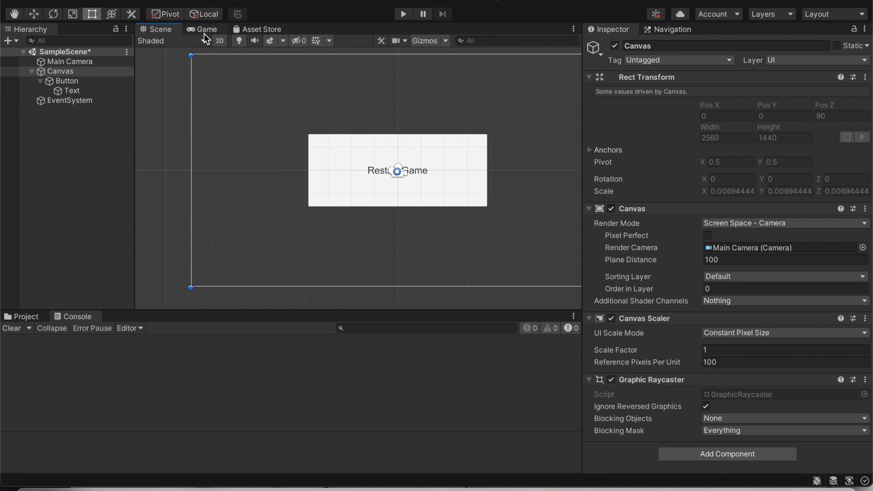
# Step: Preview the Restart Game button in the Game view, then return to the Scene view
pyautogui.click(207, 30)
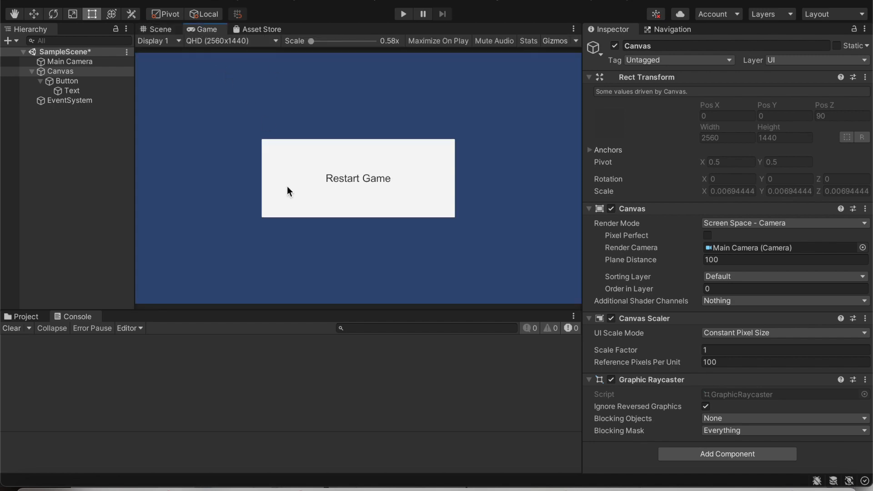
pyautogui.moveTo(198, 64)
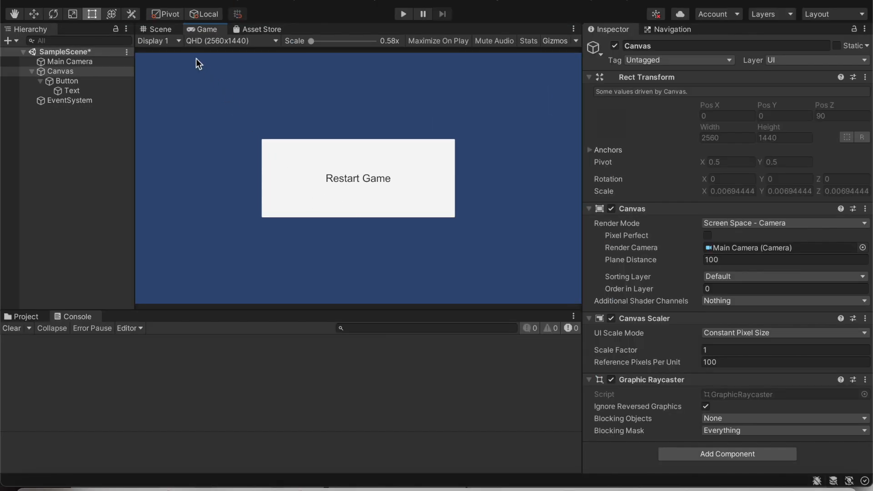
pyautogui.click(158, 30)
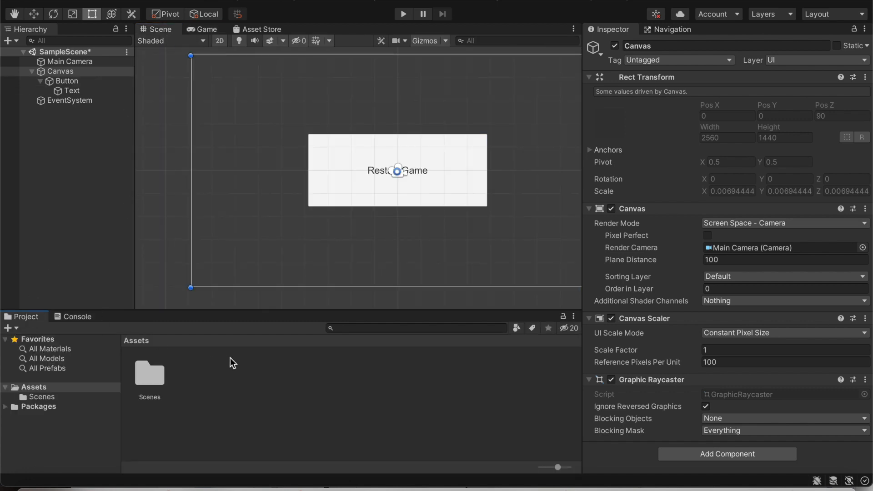
# Step: Create a new C# script in the Assets folder named 'Control'
pyautogui.rightClick(233, 362)
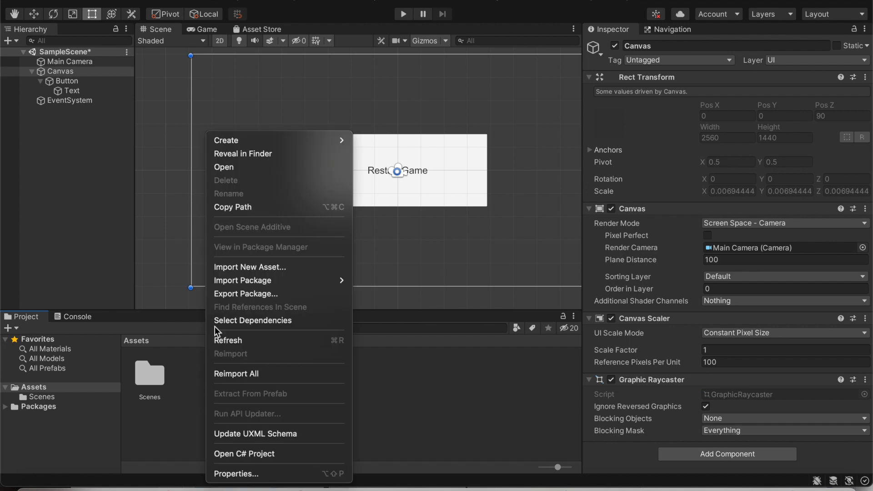
pyautogui.moveTo(278, 141)
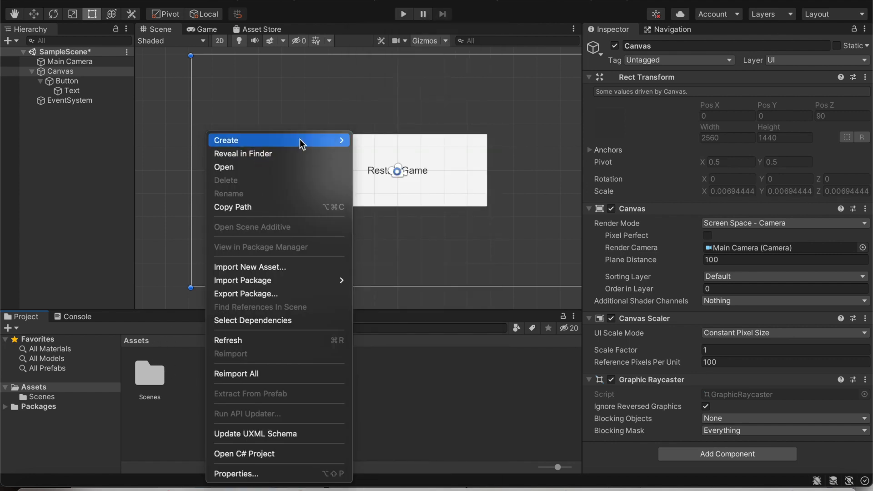
pyautogui.moveTo(279, 140)
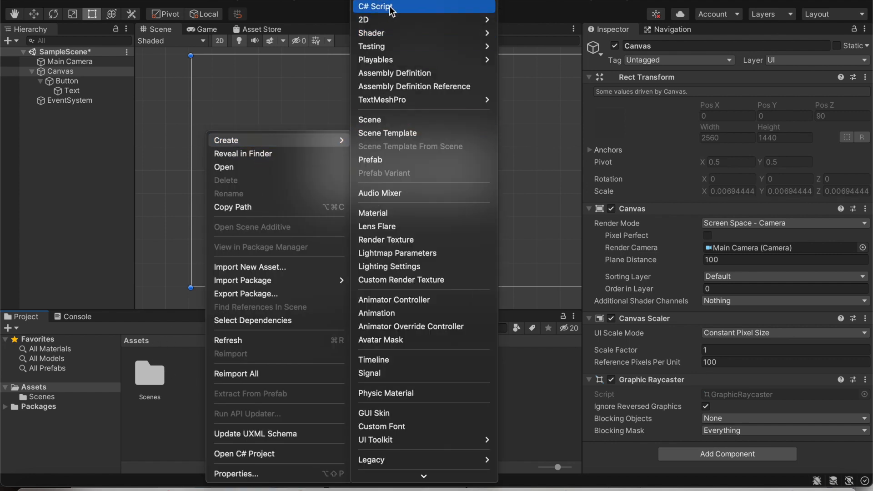
pyautogui.click(380, 6)
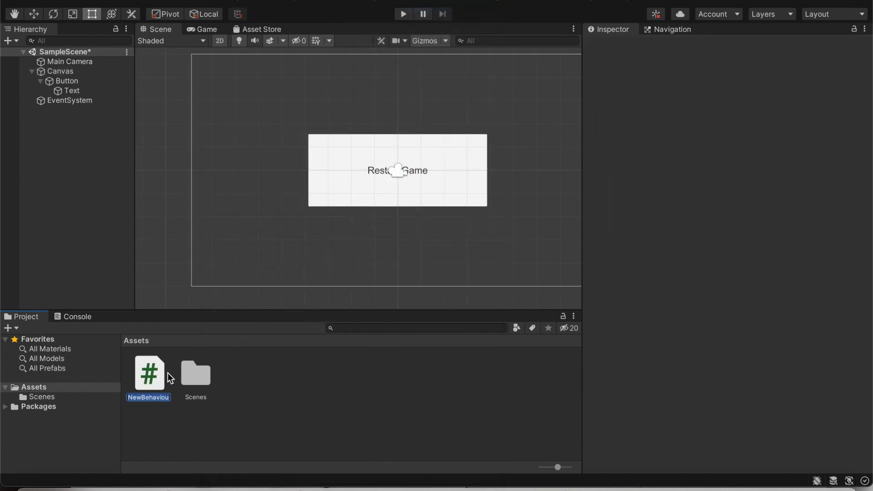
pyautogui.write('Control')
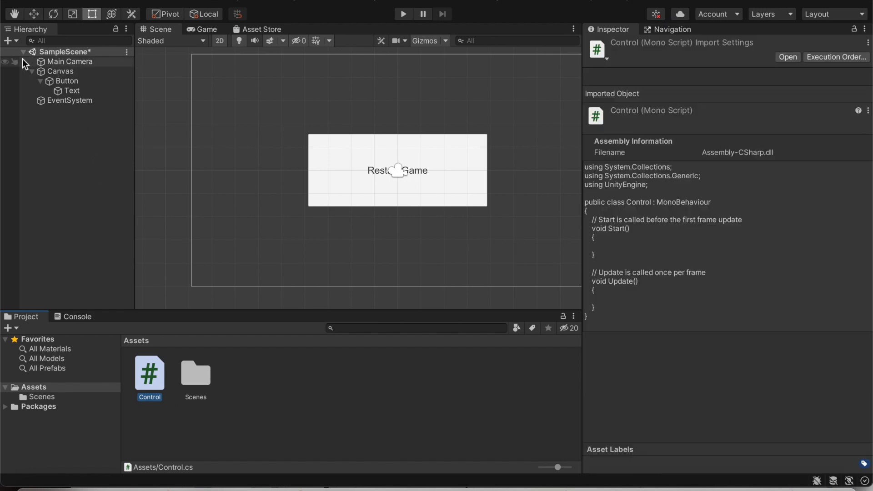
# Step: Select Main Camera and add the Control script as a component
pyautogui.click(70, 62)
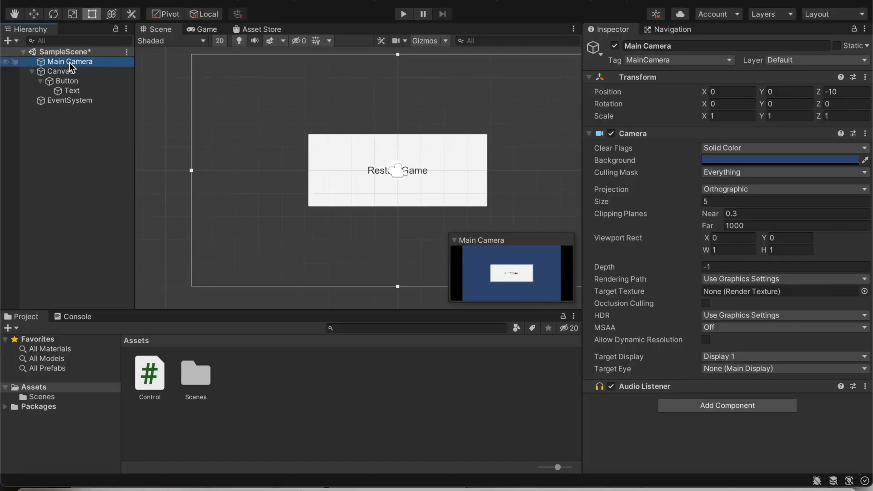
pyautogui.moveTo(813, 429)
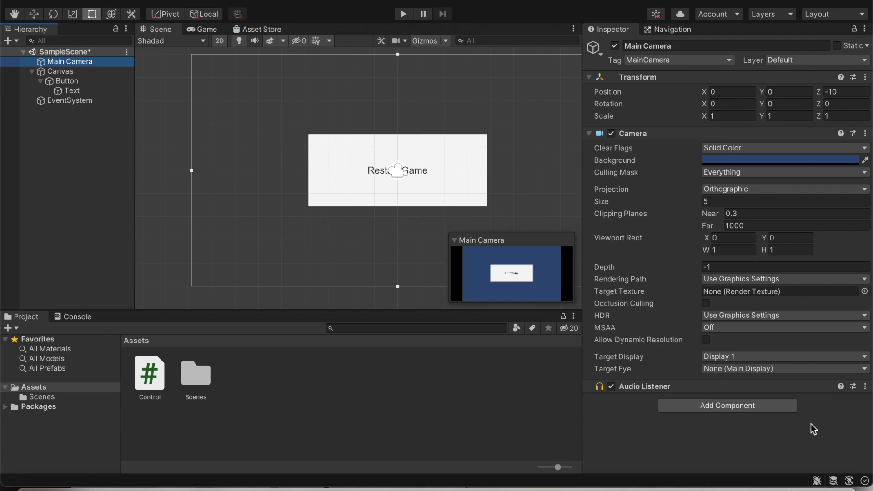
pyautogui.click(726, 405)
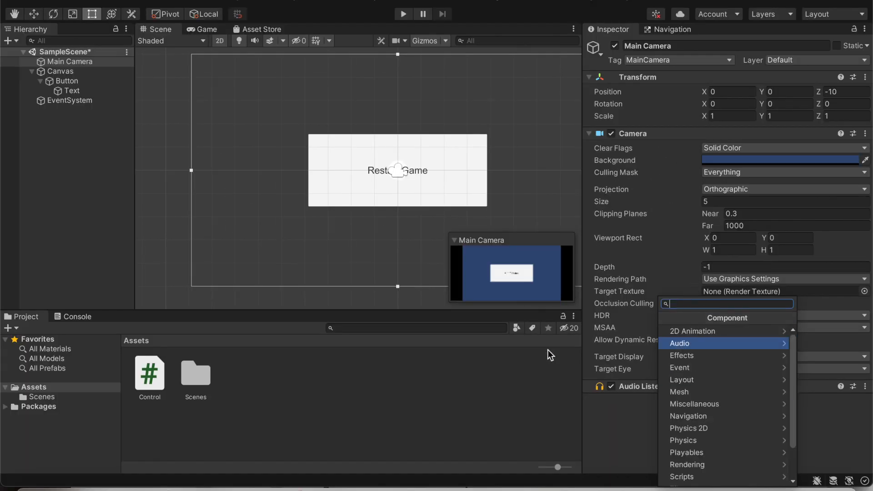
pyautogui.write('Control')
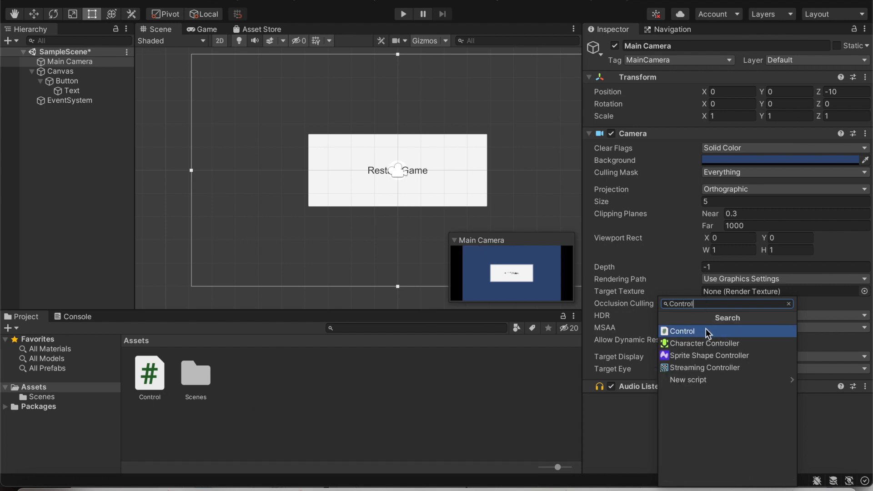
pyautogui.click(680, 331)
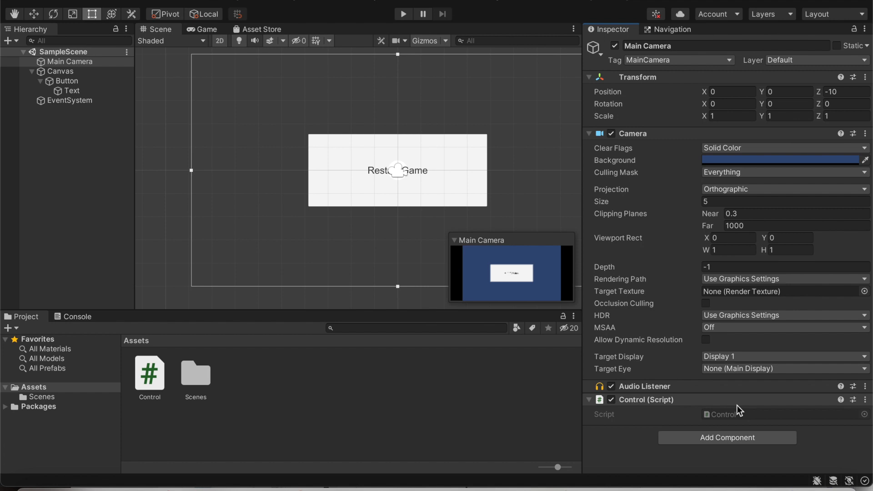
pyautogui.moveTo(778, 418)
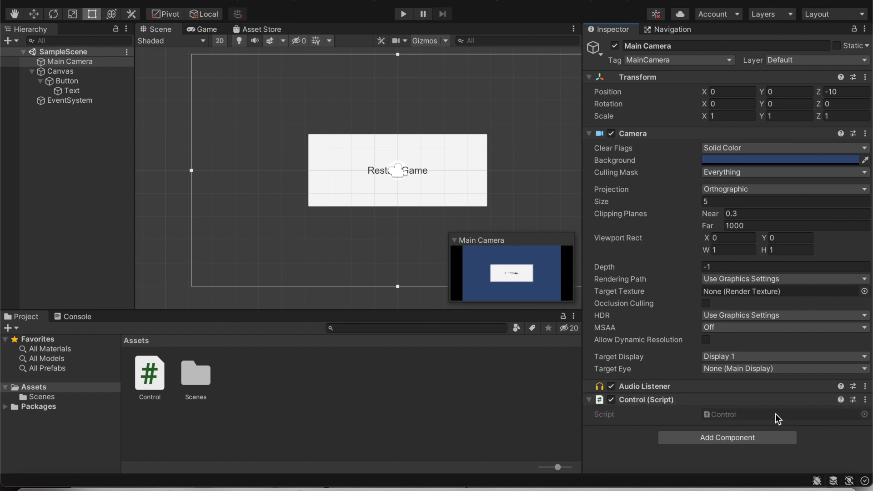
pyautogui.moveTo(756, 420)
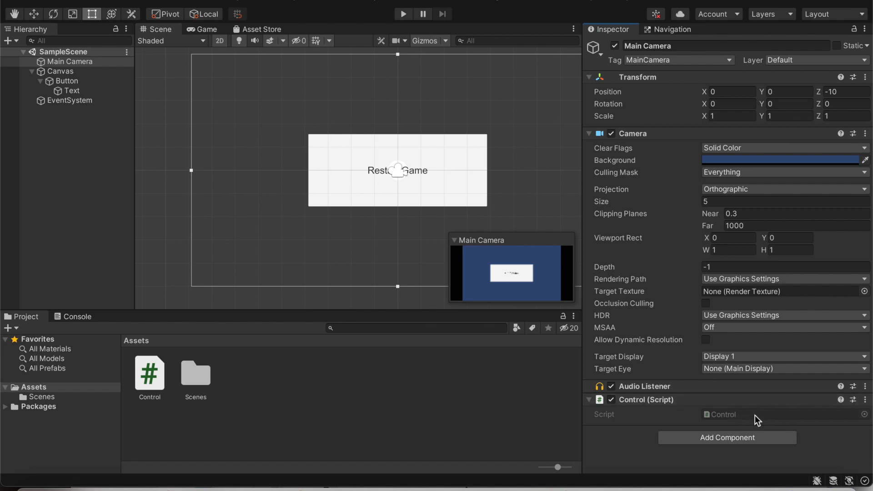
# Step: Open Control.cs in Visual Studio and add an empty public void ResetTheGame() method
pyautogui.click(149, 373)
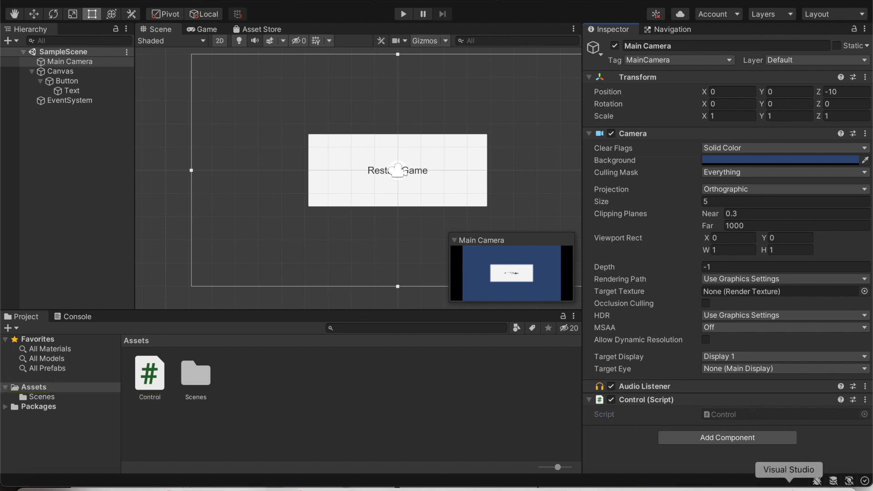
pyautogui.click(787, 469)
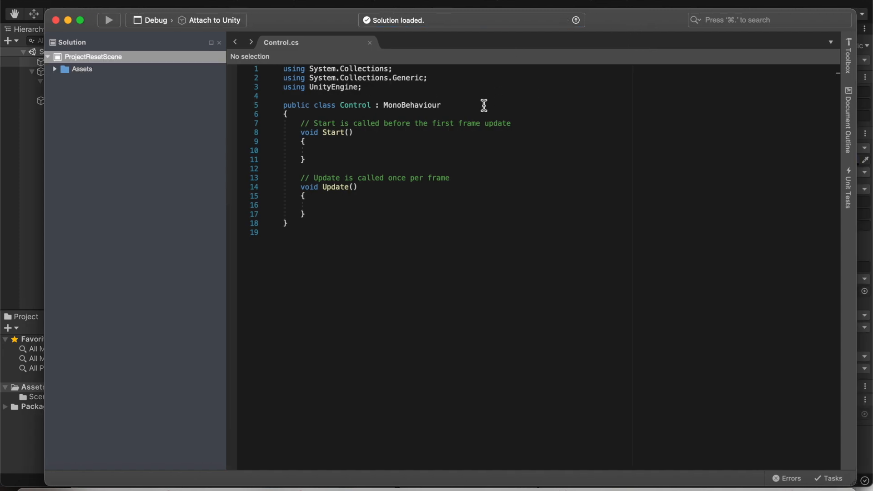
pyautogui.moveTo(320, 195)
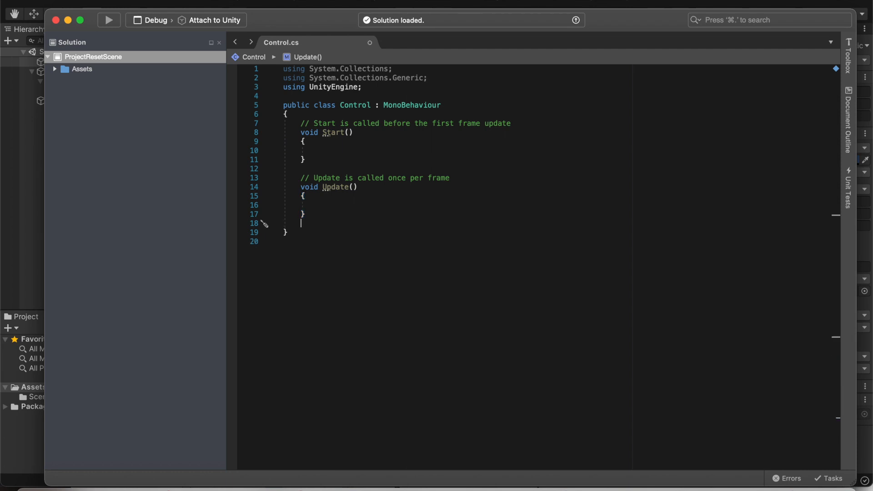
pyautogui.write('public void')
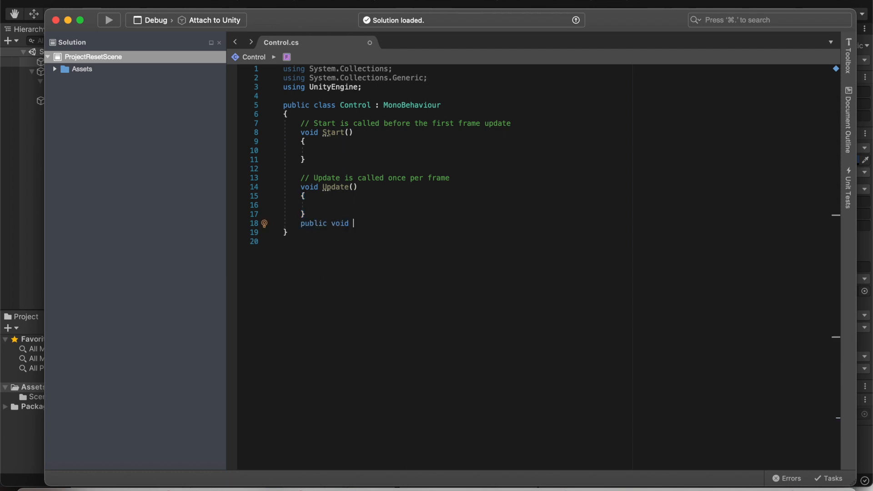
pyautogui.write('ResetTheGame(')
pyautogui.write('{')
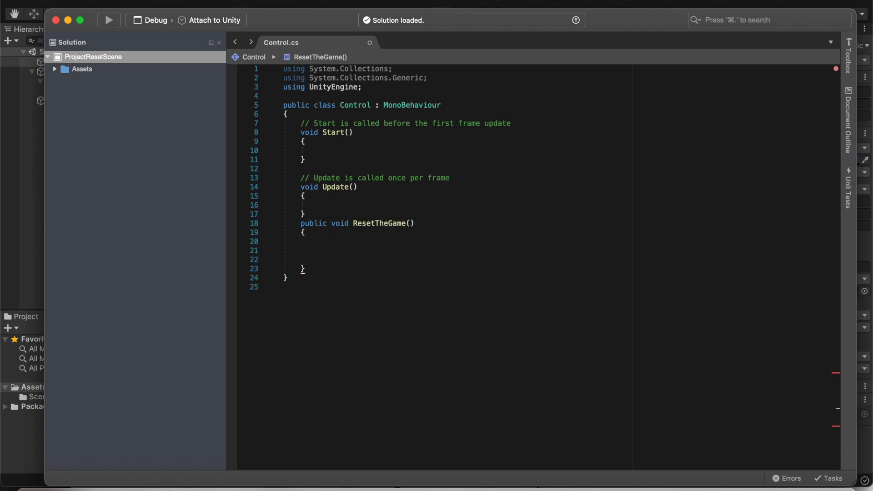
pyautogui.click(318, 251)
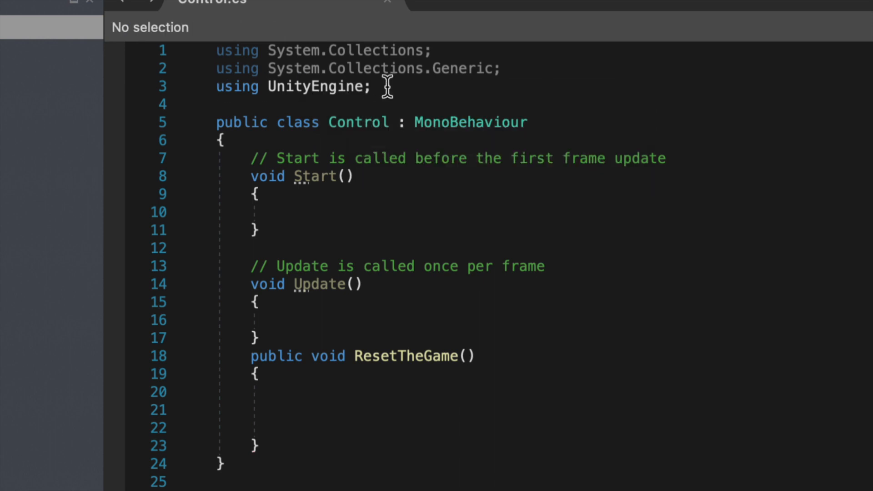
# Step: Add 'using UnityEngine.SceneManagement;' below the existing using lines
pyautogui.write('usi')
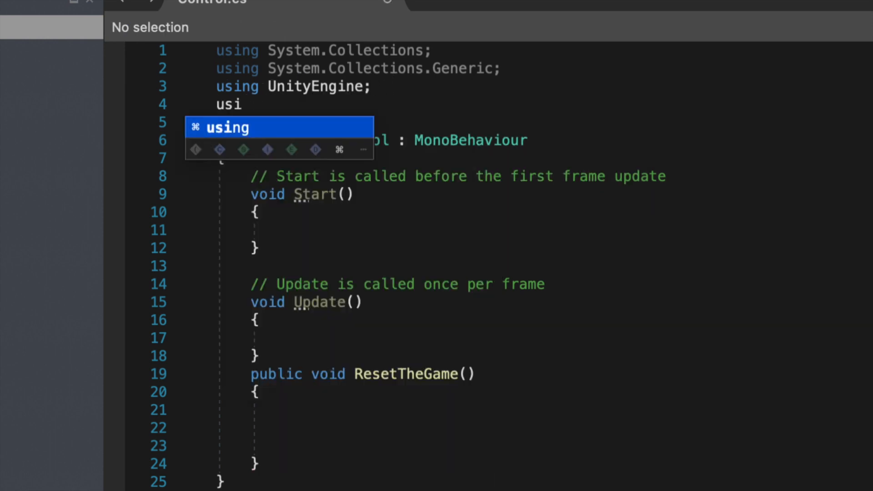
pyautogui.write('nityEngine.')
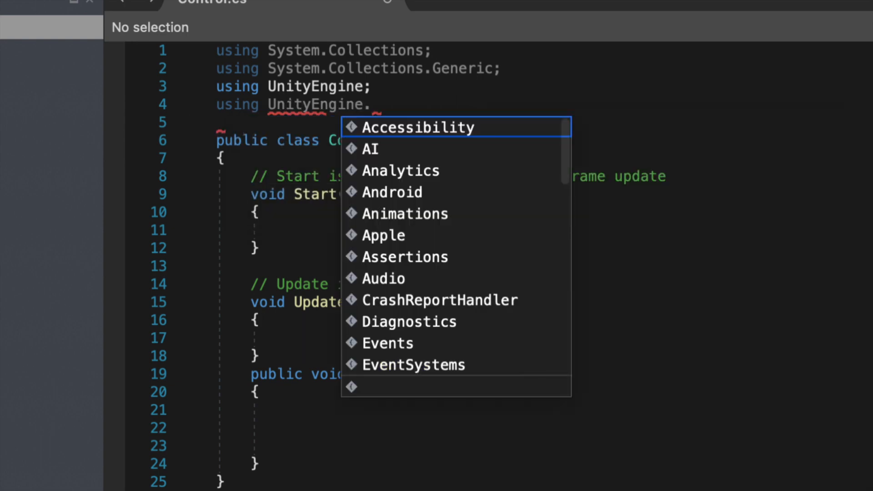
pyautogui.write('SceneManagement;')
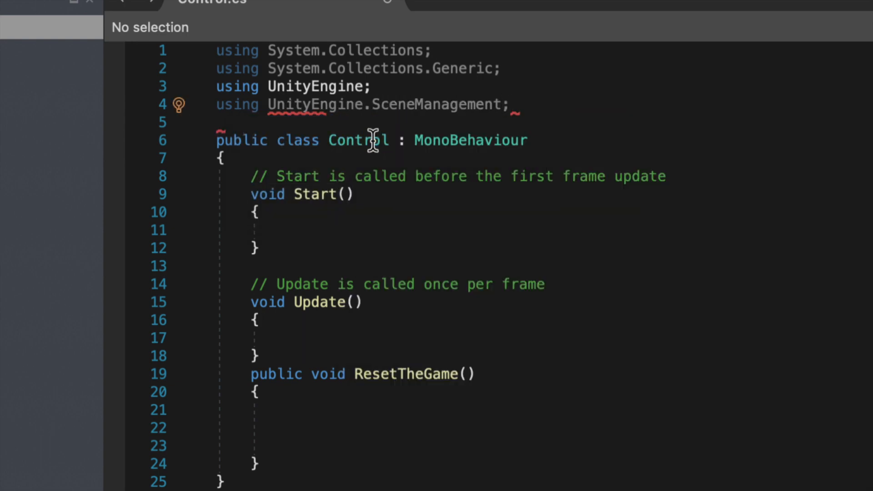
pyautogui.scroll(-3)
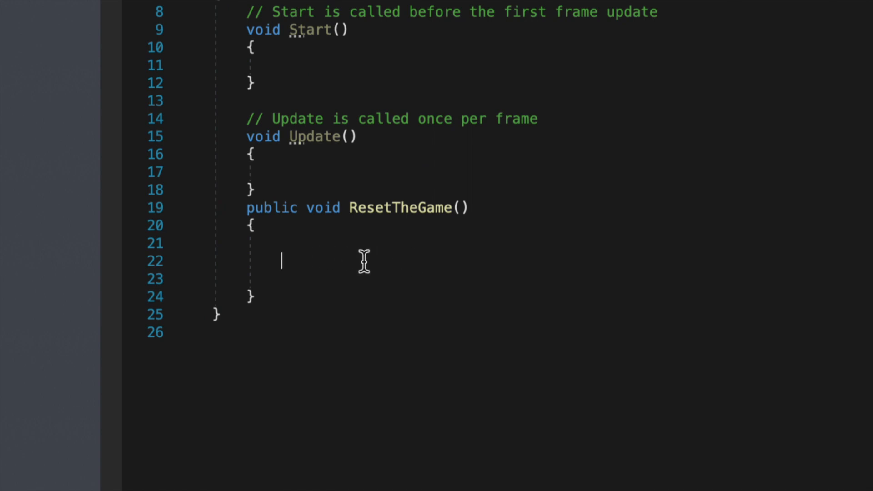
# Step: Make ResetTheGame call SceneManager.LoadScene(SceneManager.GetActiveScene().buildIndex) and start a print call
pyautogui.write('SceneMan')
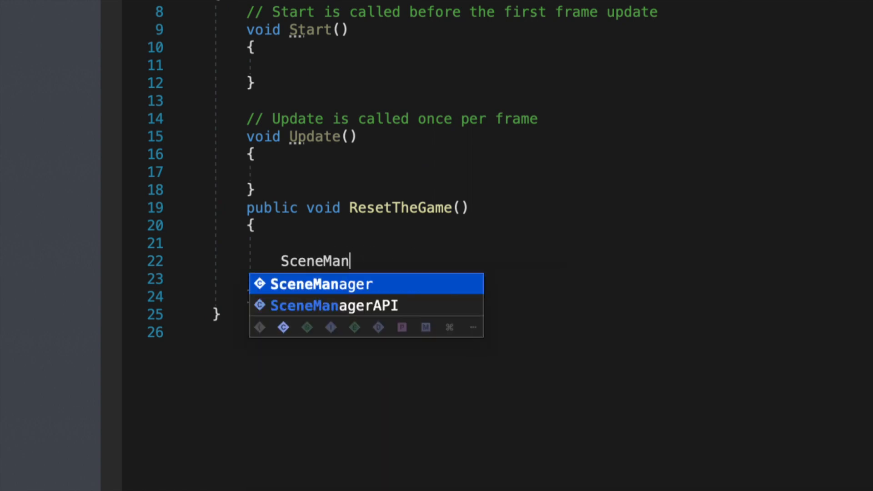
pyautogui.write('ager.LoadScene')
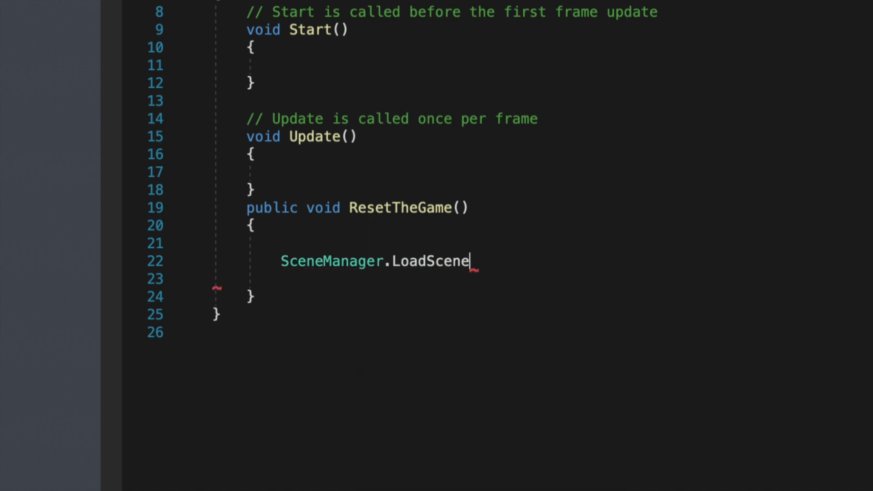
pyautogui.write('(SceneManager.GetActiveScene(')
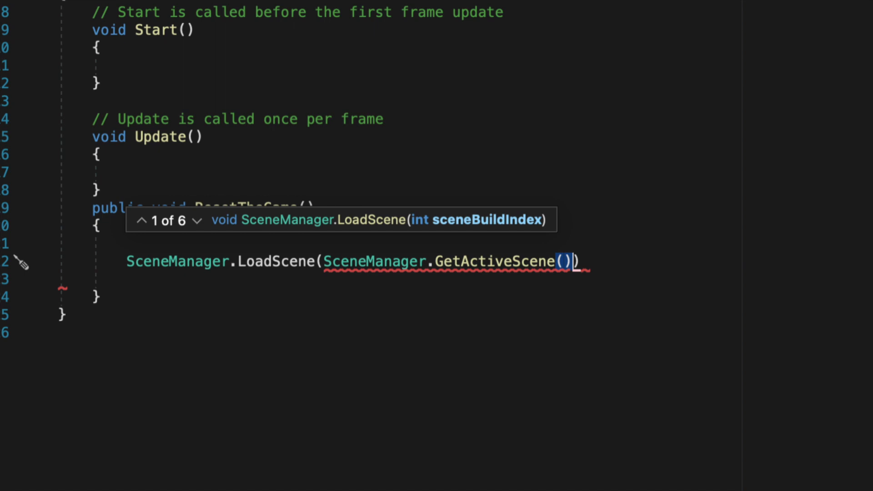
pyautogui.write('.buildIndex')
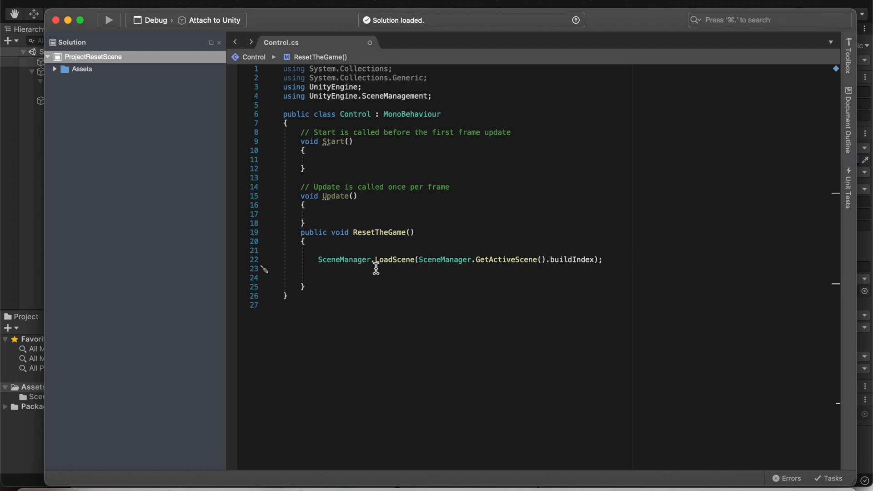
pyautogui.write('print("')
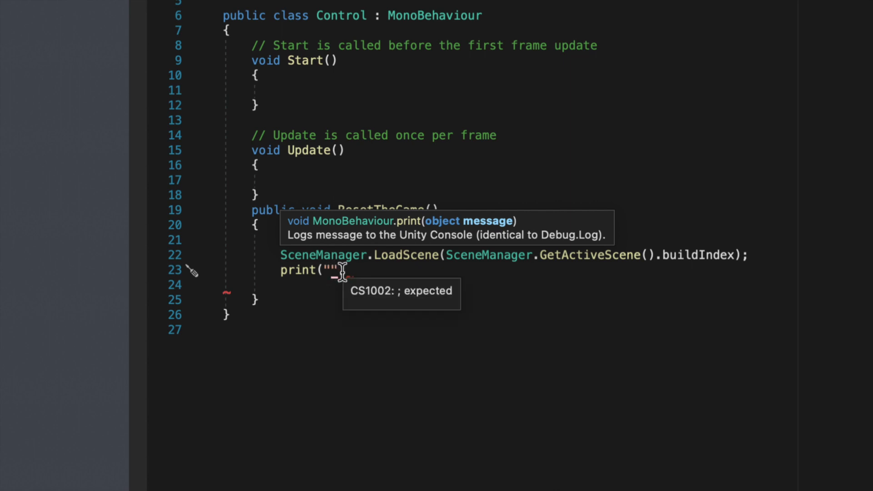
# Step: Complete the print call so it logs "The button is working."
pyautogui.write('The button is wo')
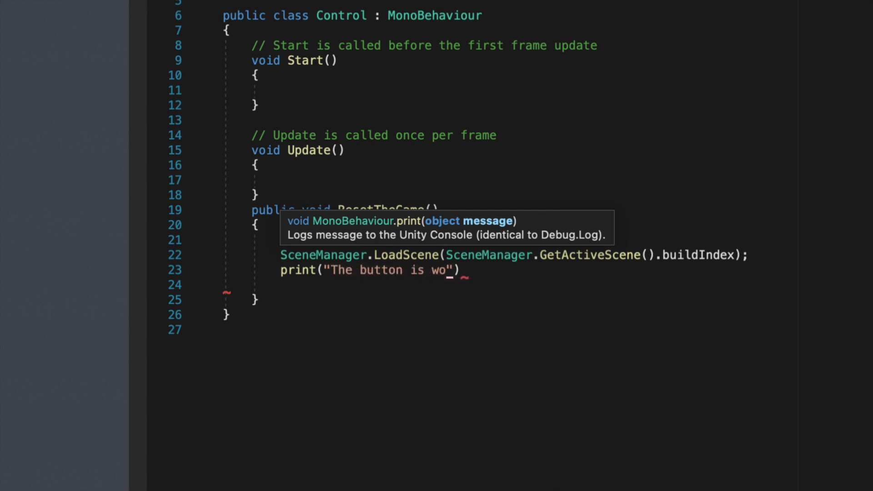
pyautogui.write('rking.");')
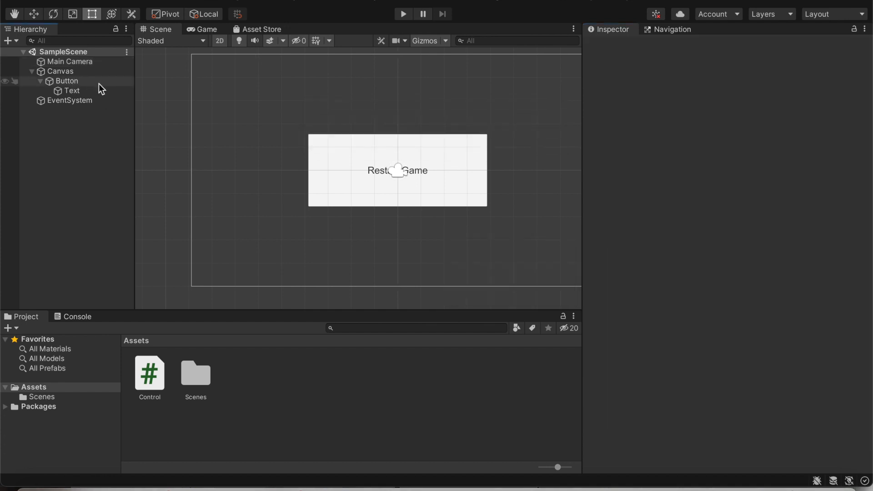
# Step: Add an On Click entry to the Button and assign Main Camera as its target object
pyautogui.click(66, 81)
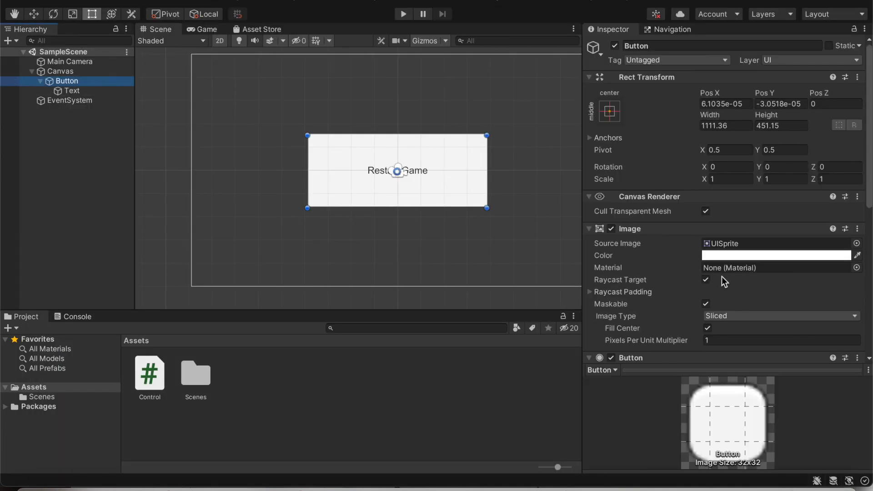
pyautogui.scroll(-3)
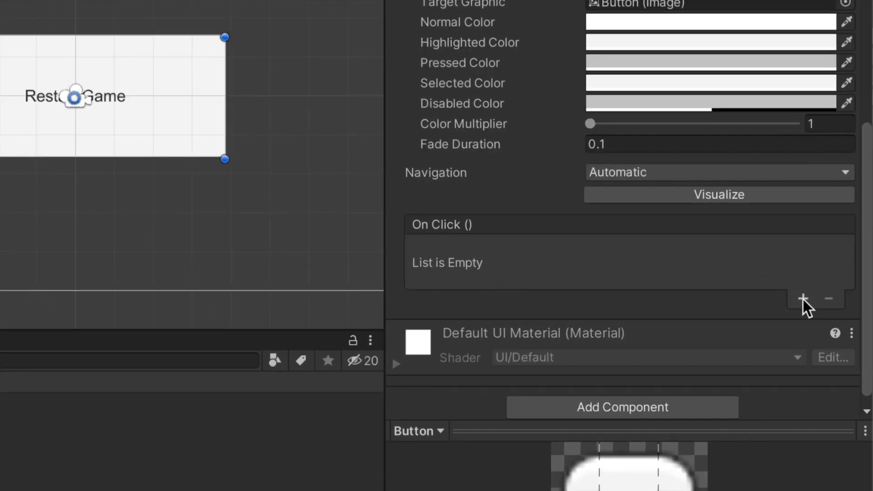
pyautogui.click(803, 299)
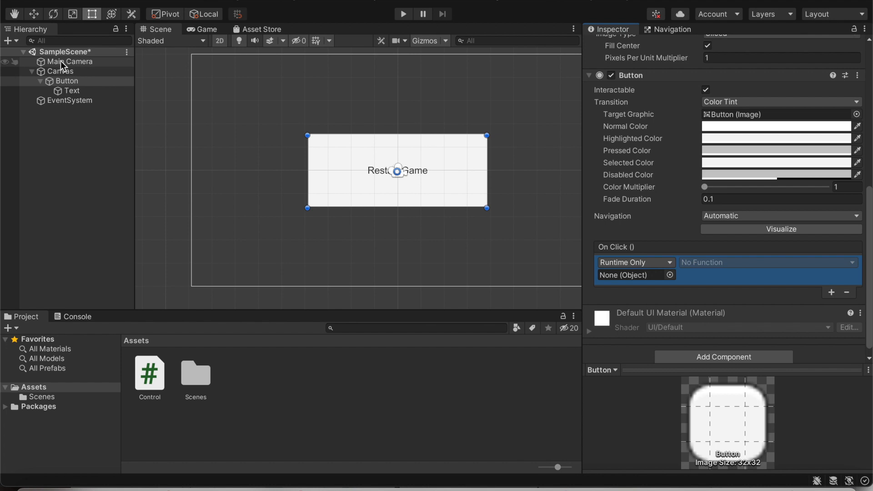
pyautogui.click(66, 81)
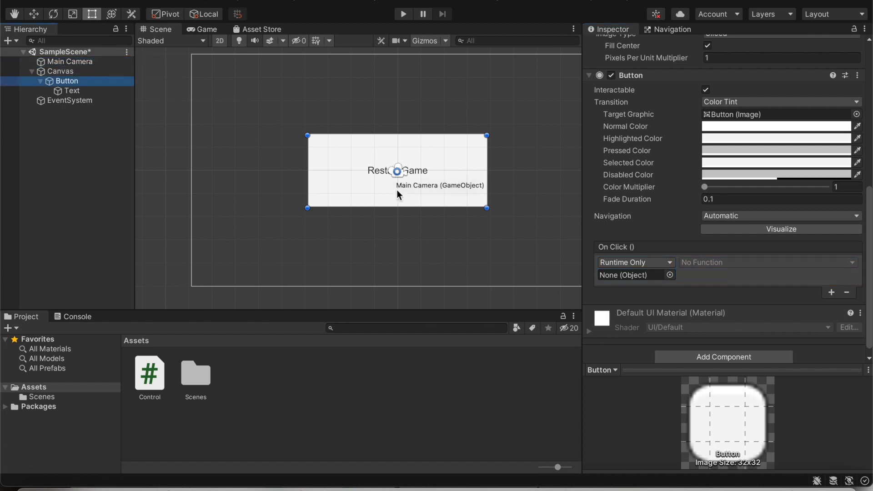
pyautogui.click(629, 275)
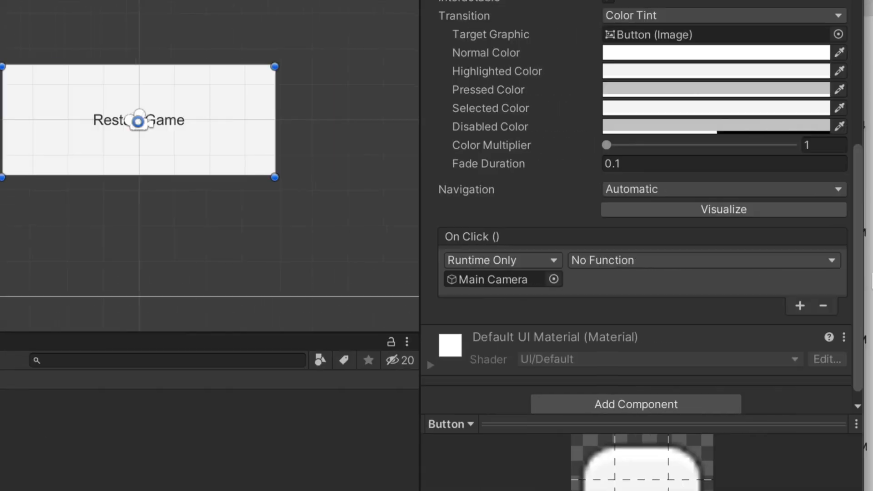
# Step: Set the Restart Game button's On Click function to Control > ResetTheGame () on Main Camera
pyautogui.click(702, 260)
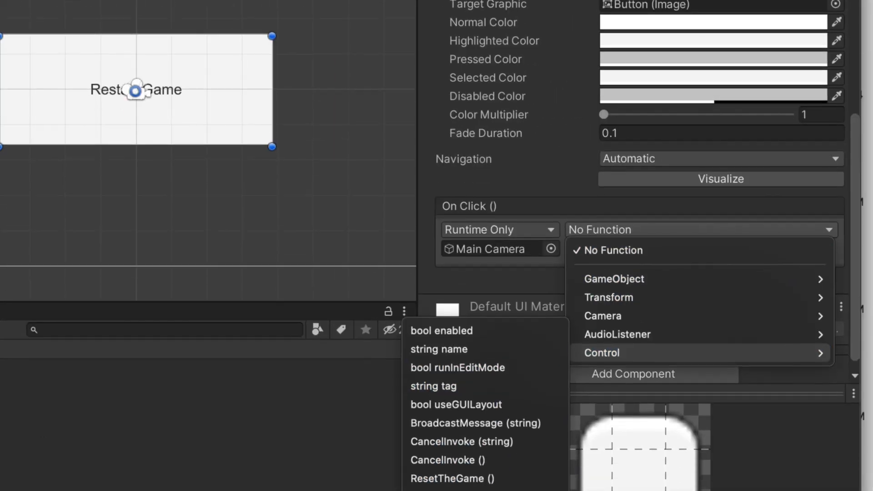
pyautogui.moveTo(452, 478)
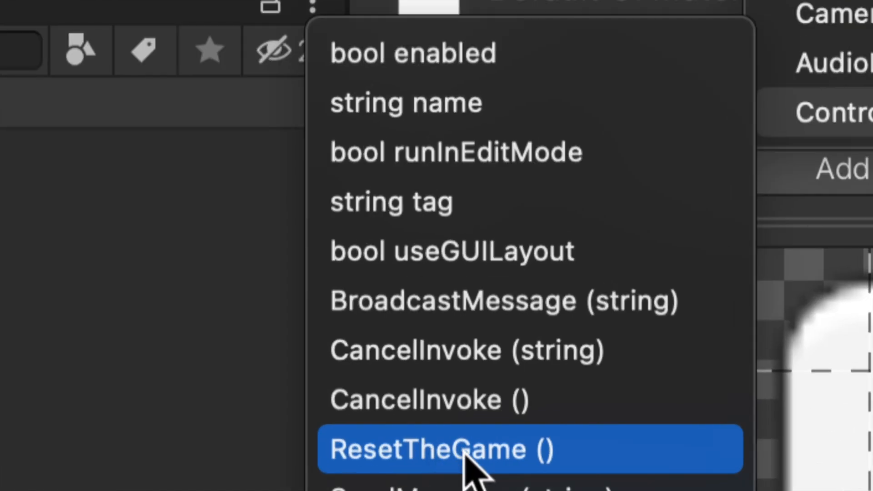
pyautogui.click(440, 449)
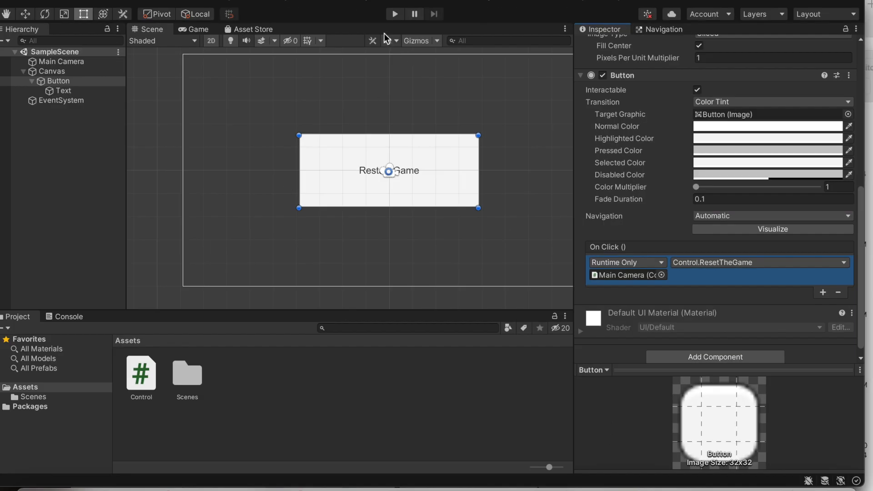
pyautogui.click(394, 14)
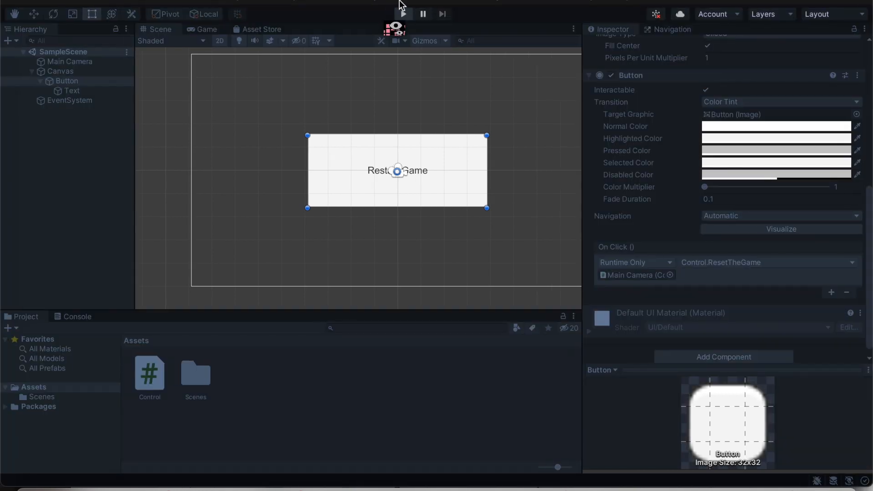
# Step: Click Restart Game repeatedly in play mode, logging 'The button is working.' to the Console
pyautogui.click(402, 14)
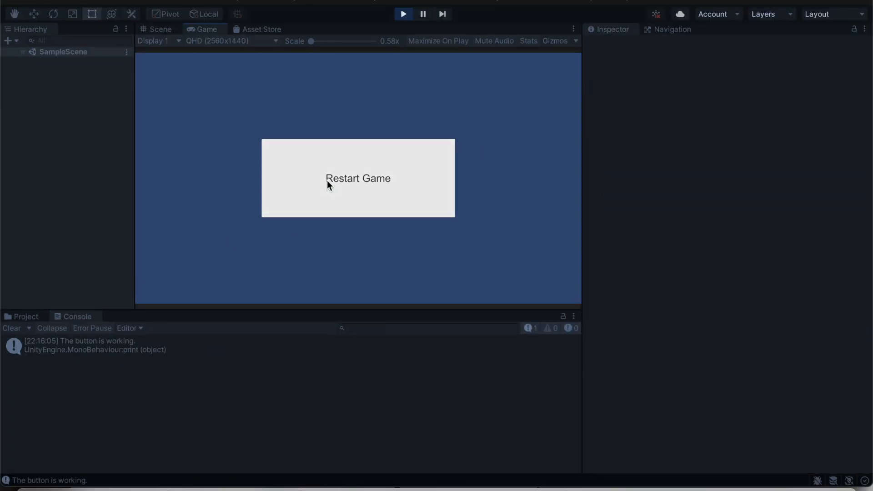
pyautogui.click(358, 179)
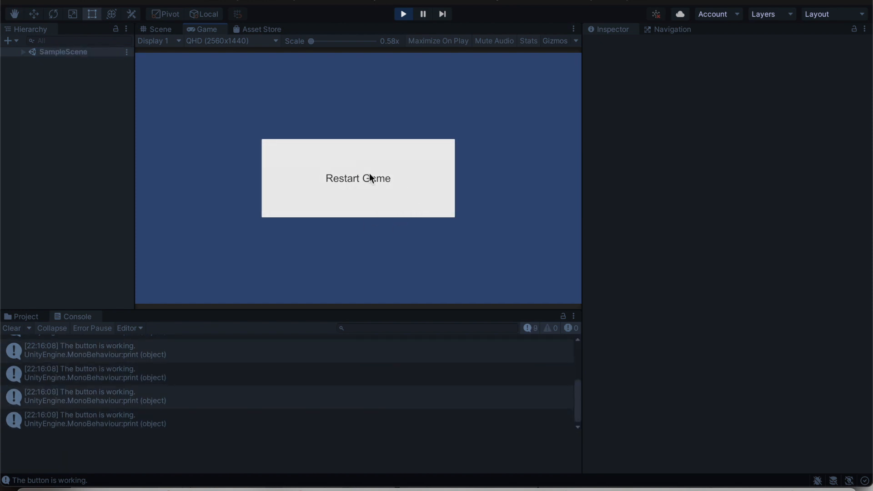
pyautogui.moveTo(300, 187)
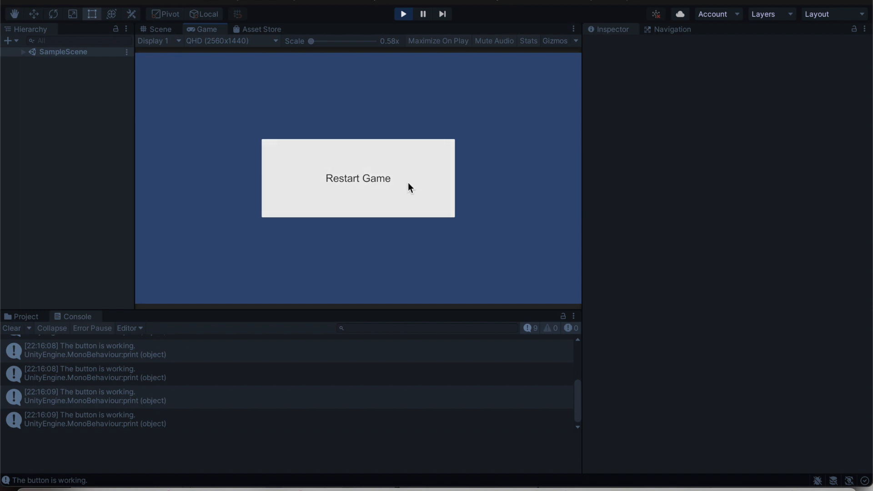
pyautogui.moveTo(387, 173)
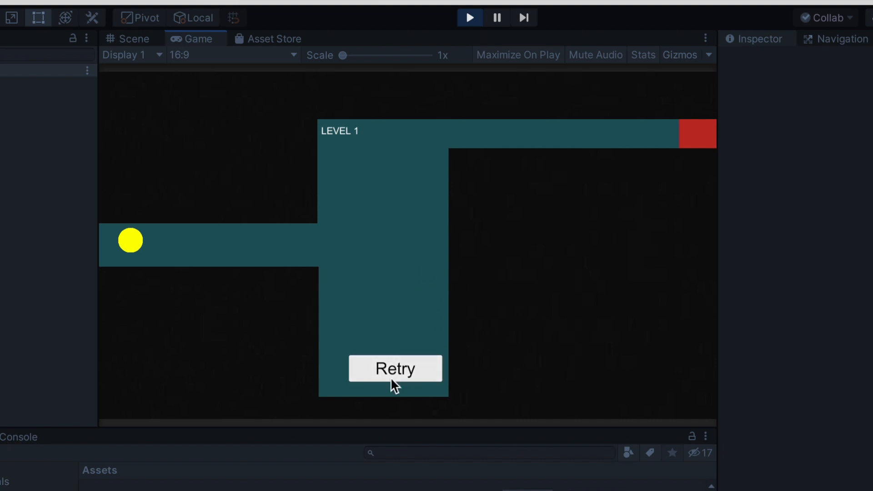
# Step: Press Retry in the running Level 1 maze game to reload the level
pyautogui.click(395, 368)
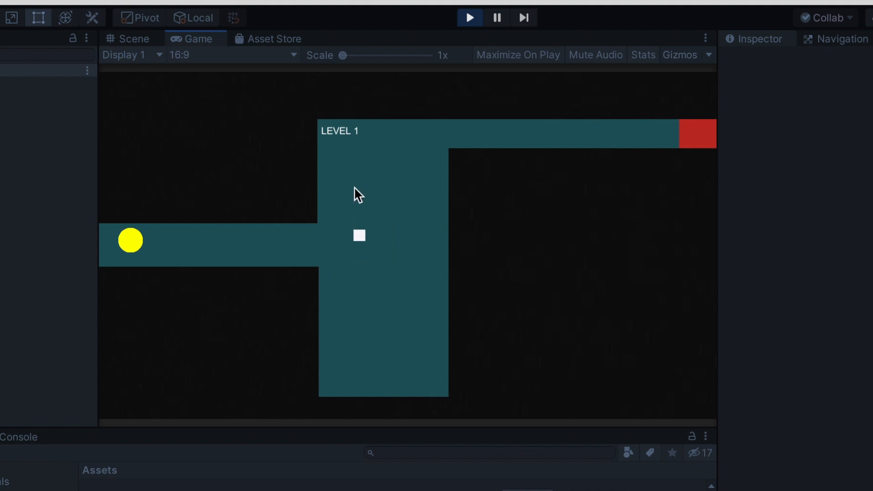
pyautogui.moveTo(450, 195)
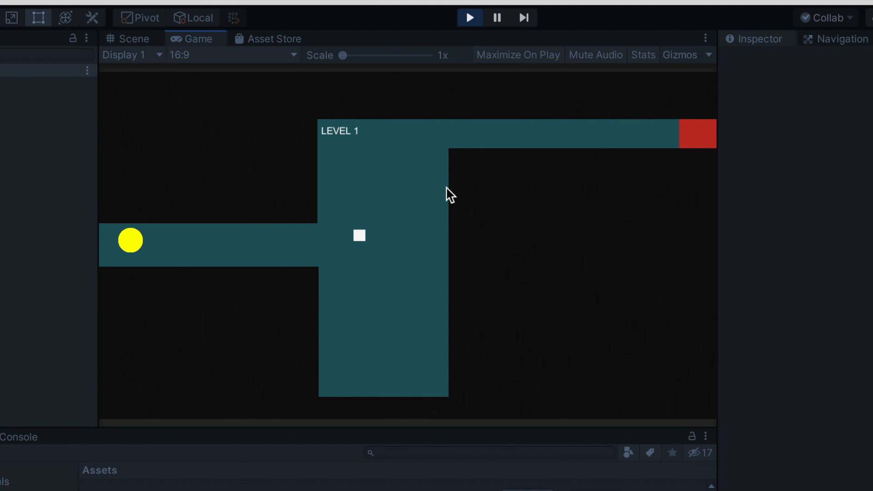